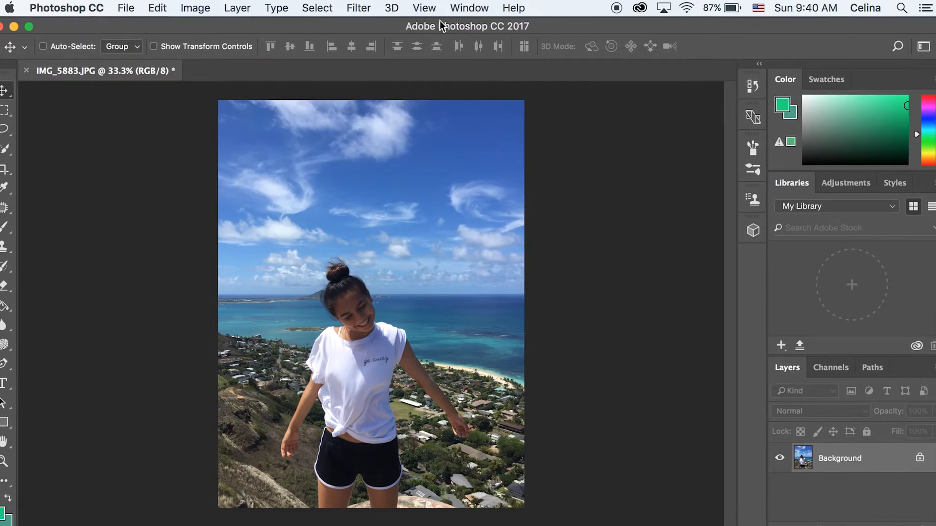
mouse_move(199, 456)
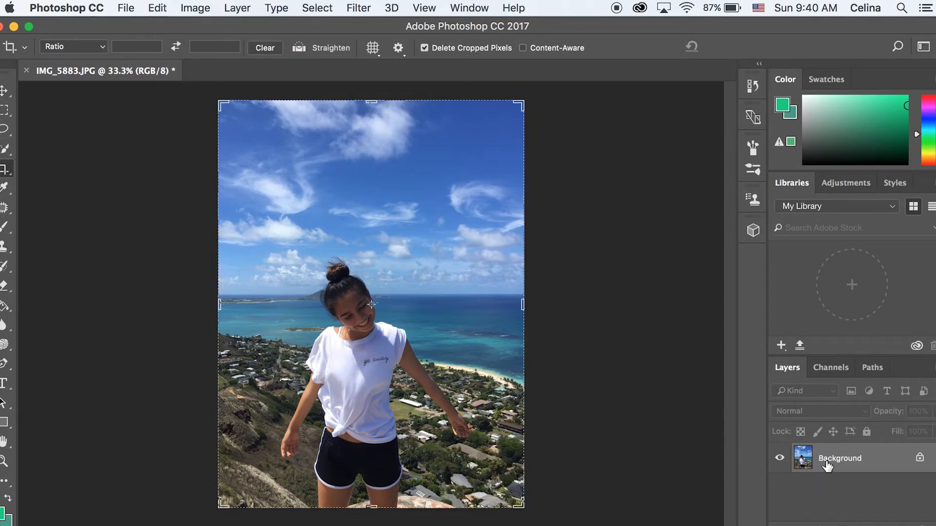
- Duplicate the Background layer into a Background copy above the original
right_click(839, 458)
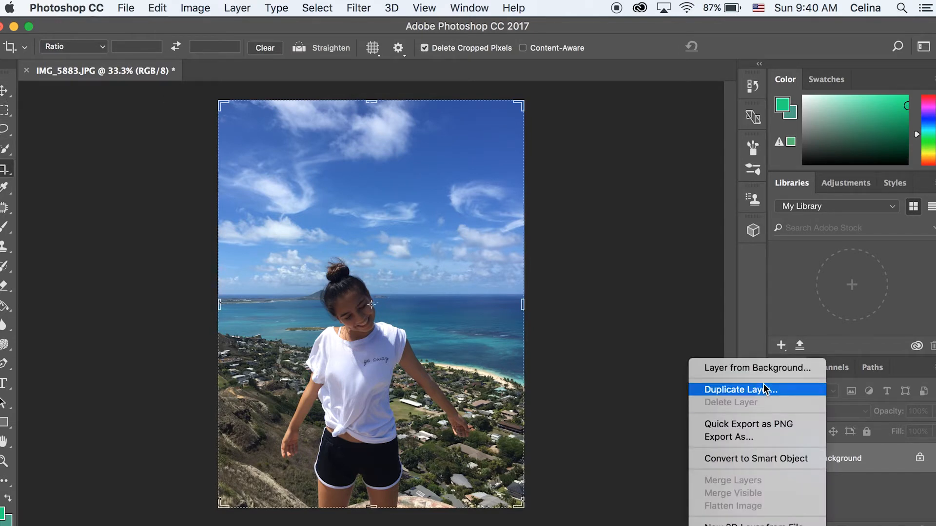
left_click(740, 389)
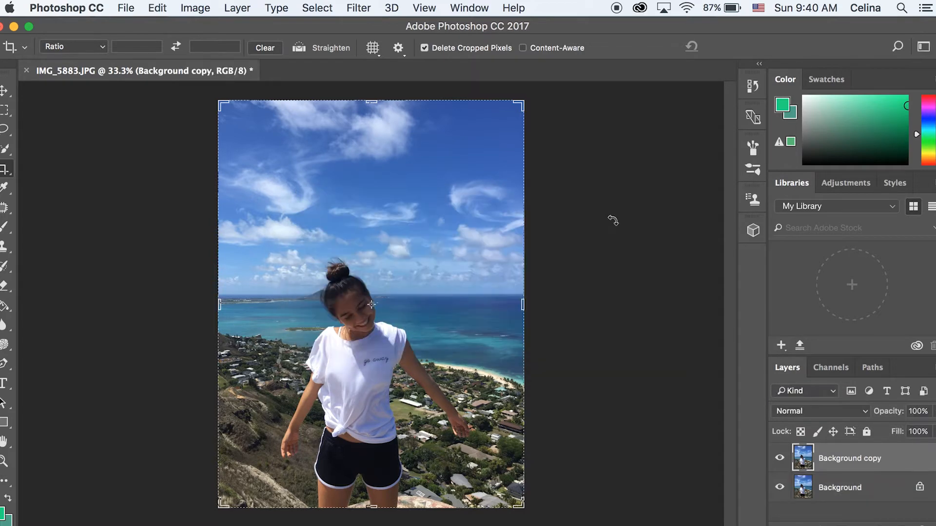
mouse_move(660, 436)
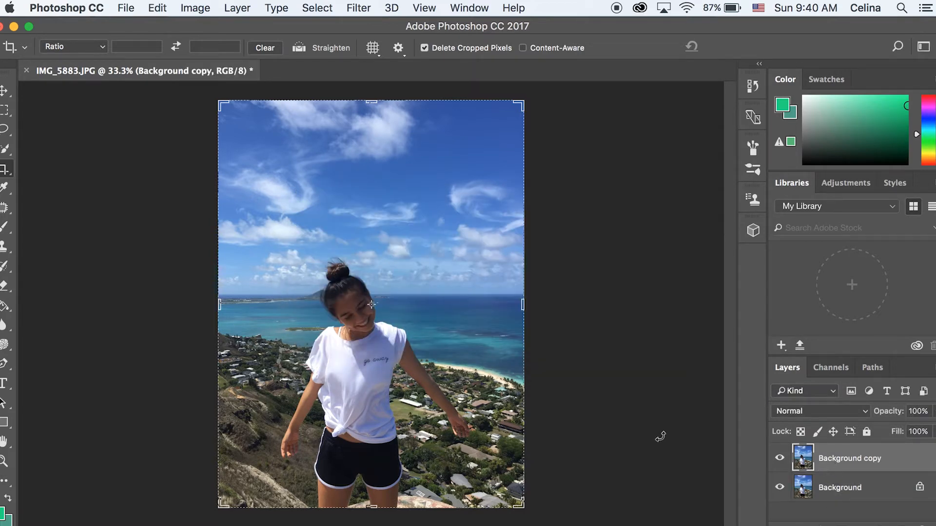
- Select the girl with Quick Selection and copy her onto a new Layer 1
left_click(9, 147)
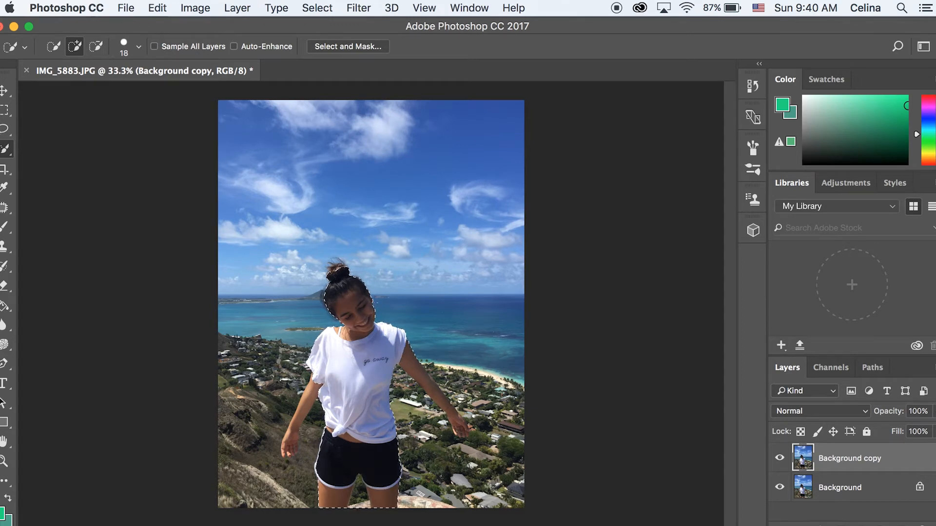
left_click(96, 47)
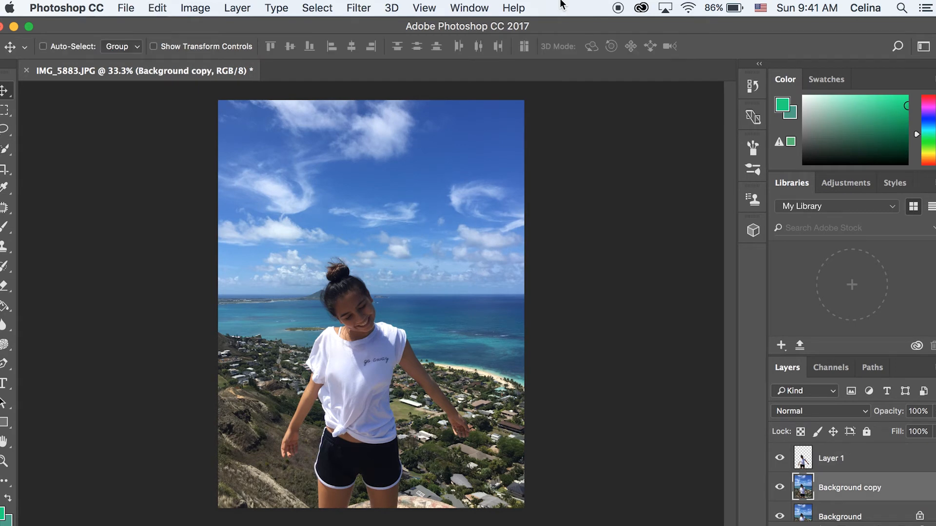
mouse_move(482, 72)
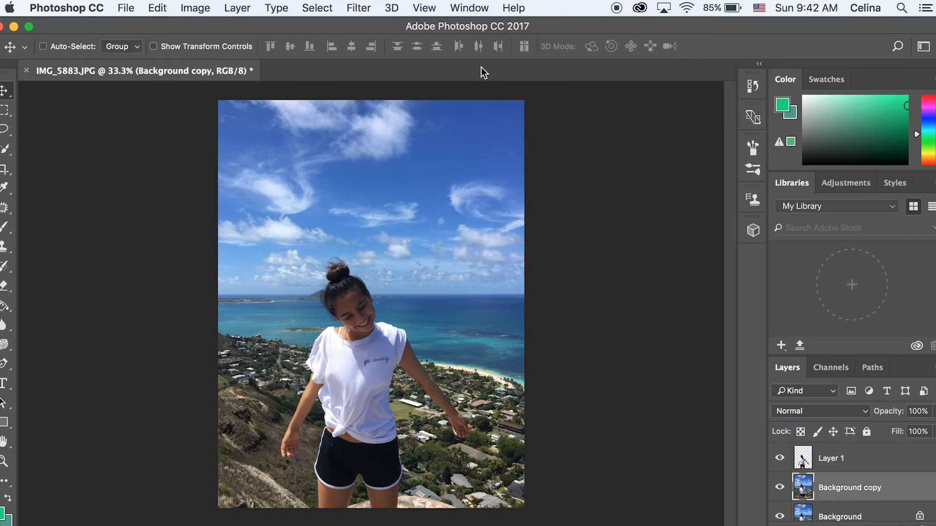
- Bring up Lens Blur from Filter > Blur for the Background copy layer
left_click(358, 8)
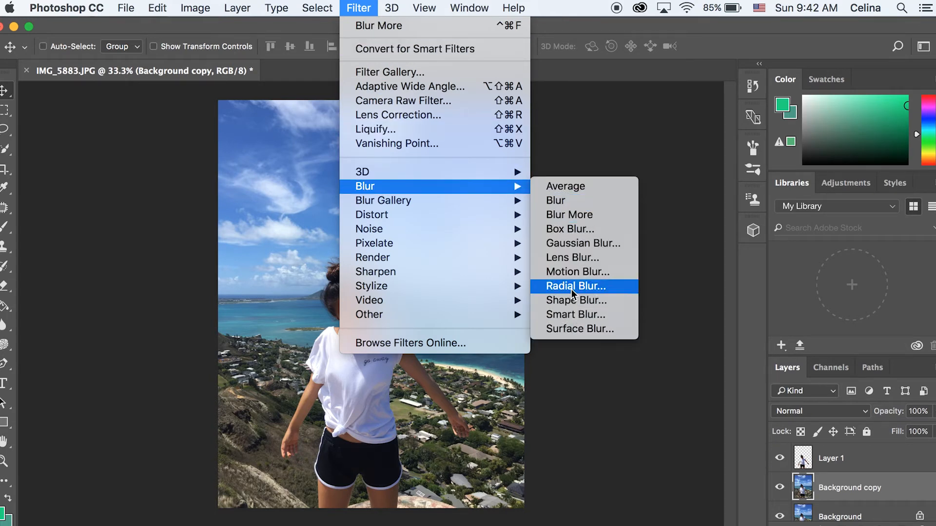
left_click(571, 258)
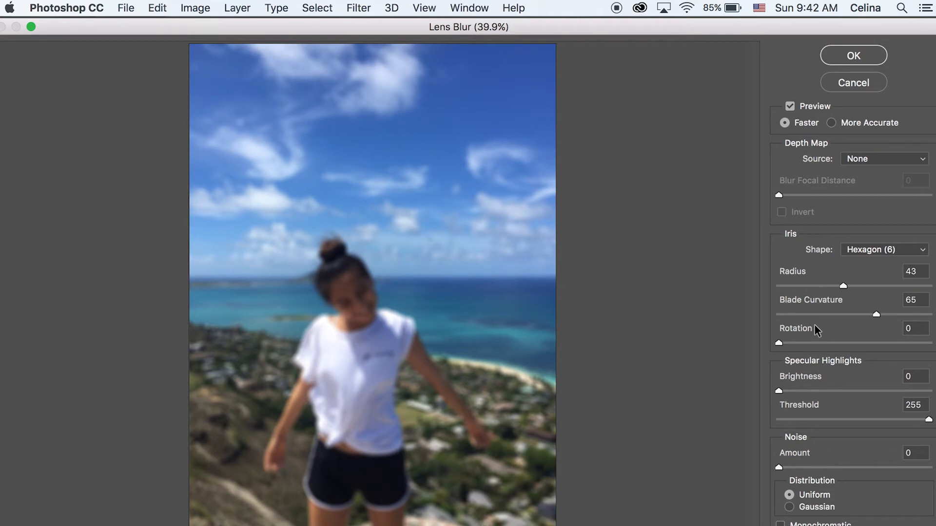
- Apply Lens Blur with blade curvature 16 and radius 14 to the Background copy
left_click_drag(876, 315, 801, 315)
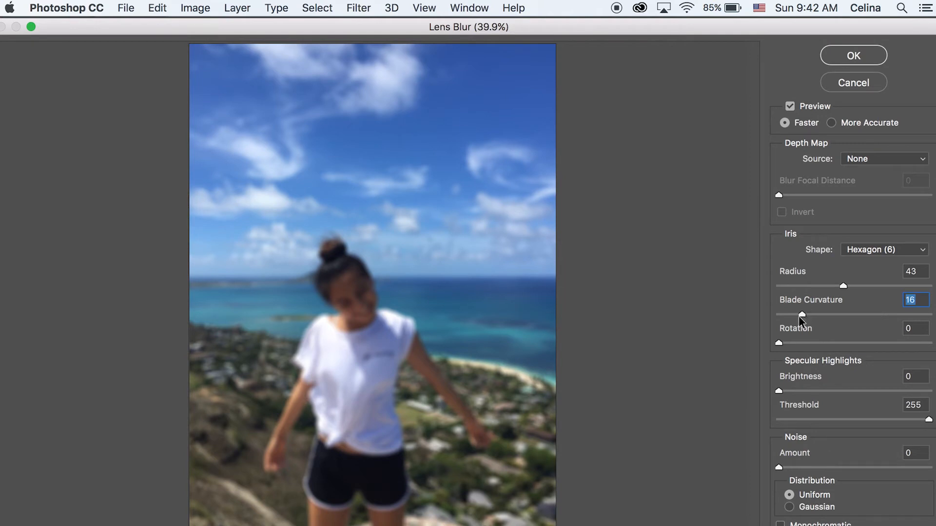
mouse_move(809, 285)
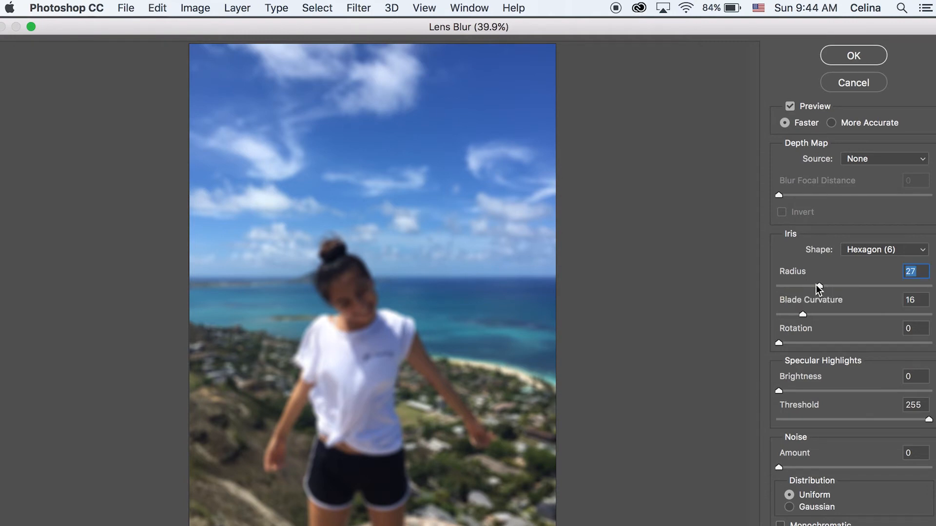
left_click_drag(819, 285, 816, 285)
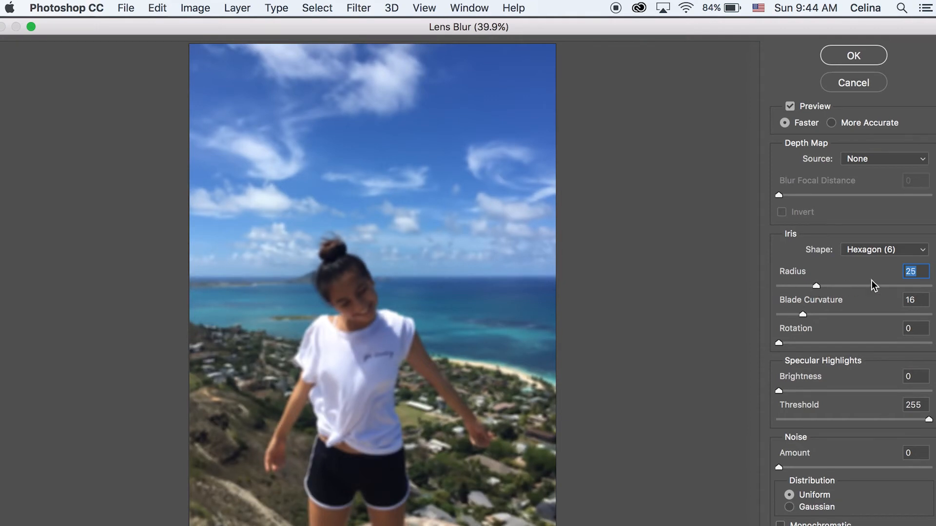
mouse_move(798, 289)
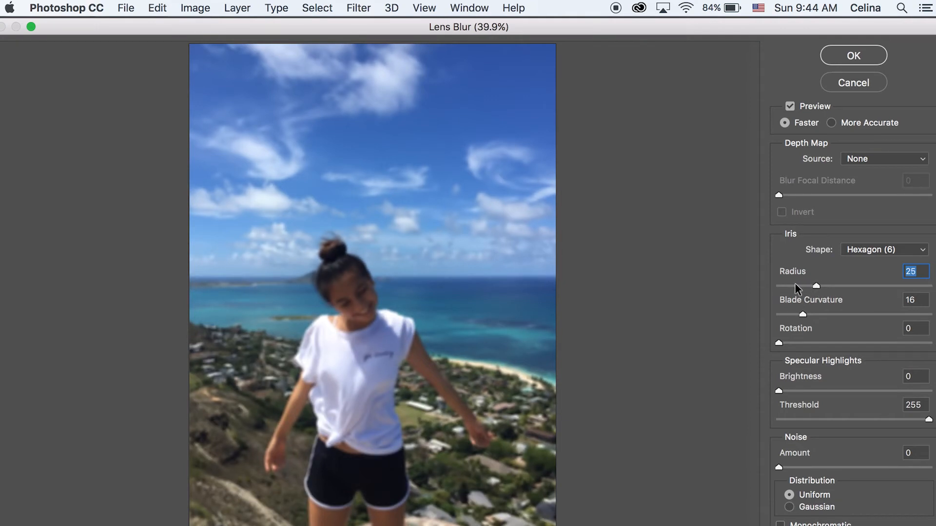
left_click_drag(815, 285, 794, 285)
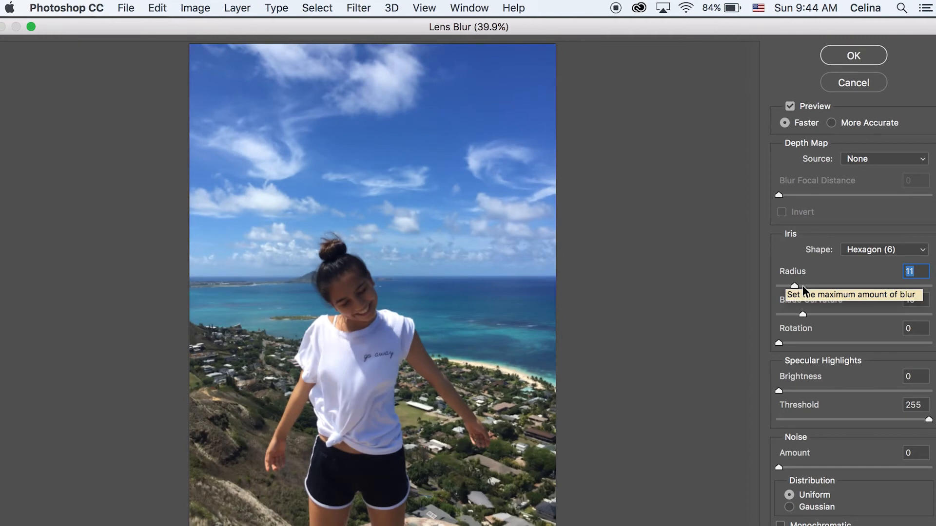
left_click_drag(794, 286, 799, 286)
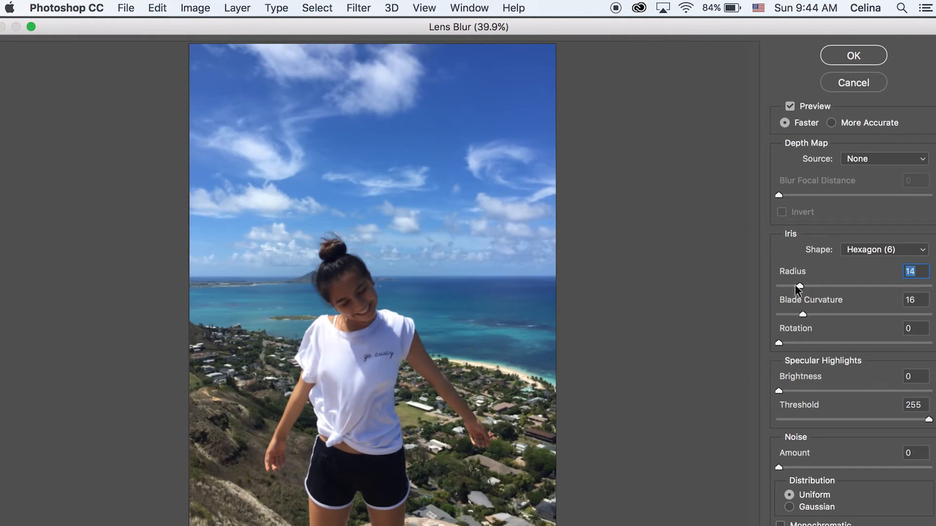
mouse_move(798, 287)
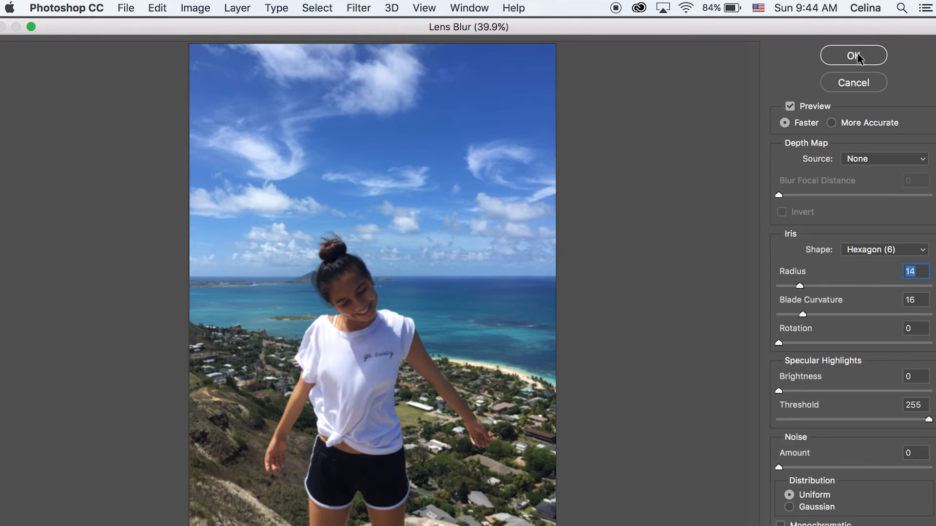
left_click(852, 55)
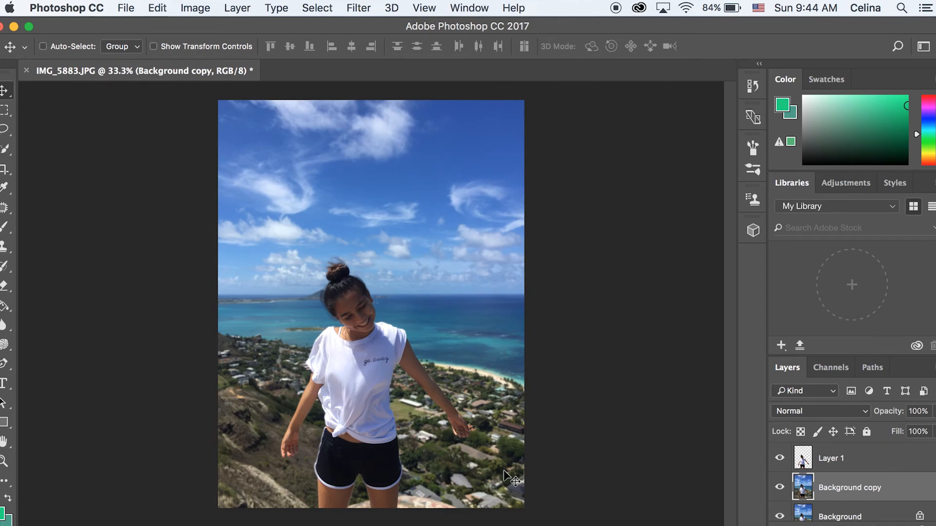
mouse_move(448, 334)
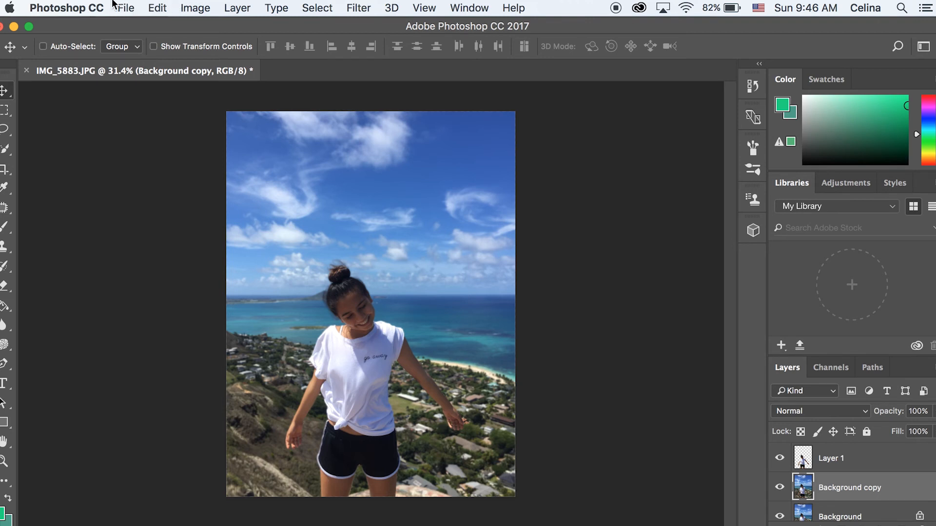
- Reach the File menu's Export entry to begin exporting the composite
left_click(65, 7)
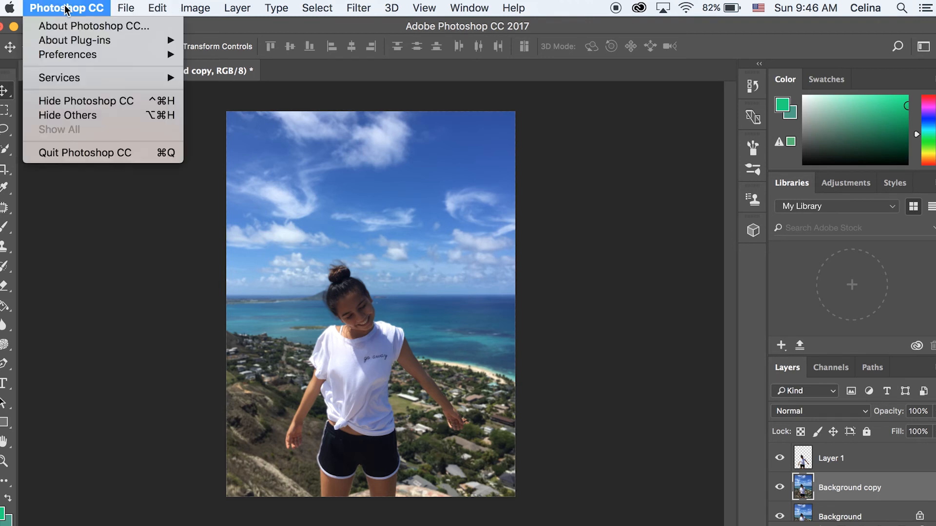
left_click(66, 7)
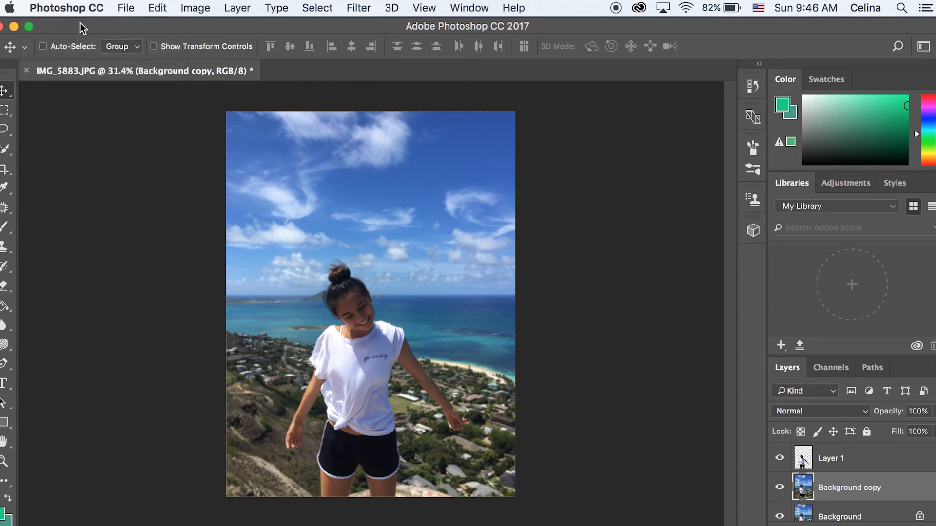
left_click(126, 8)
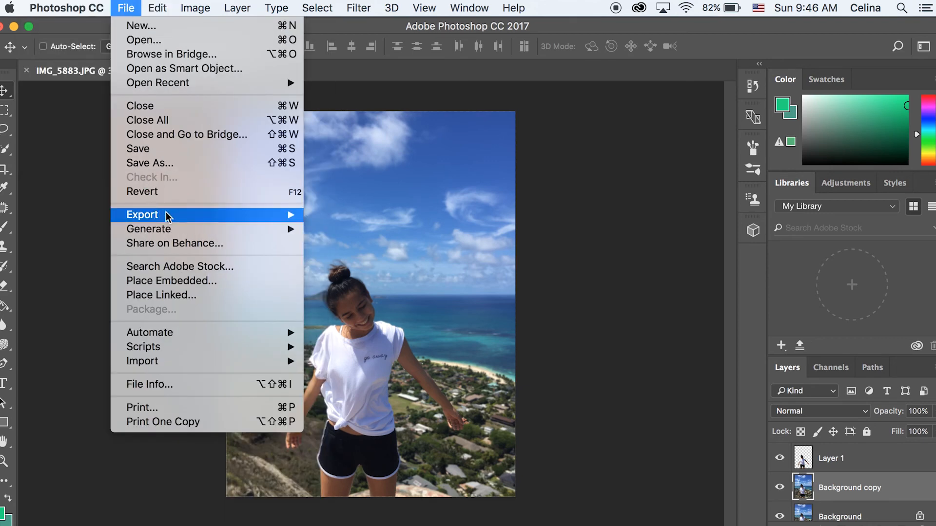